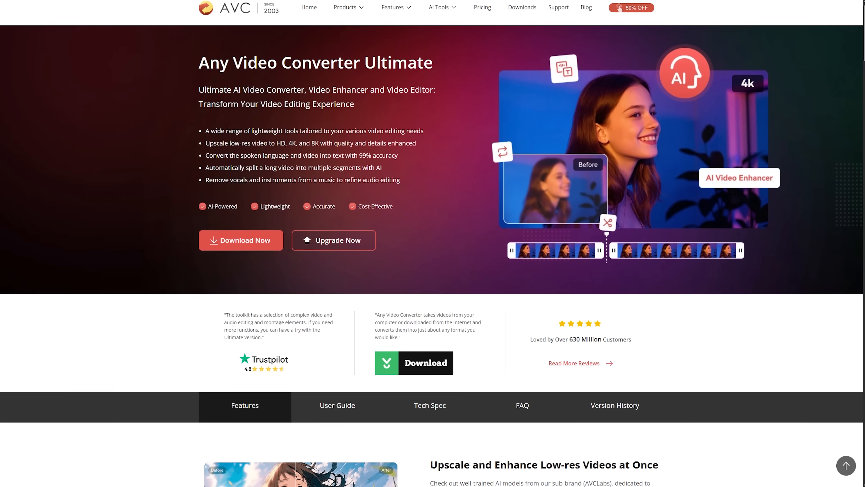
Browse down the Ultimate page's AI tools and go to the Video Enhancer product page.
scroll(down, 3)
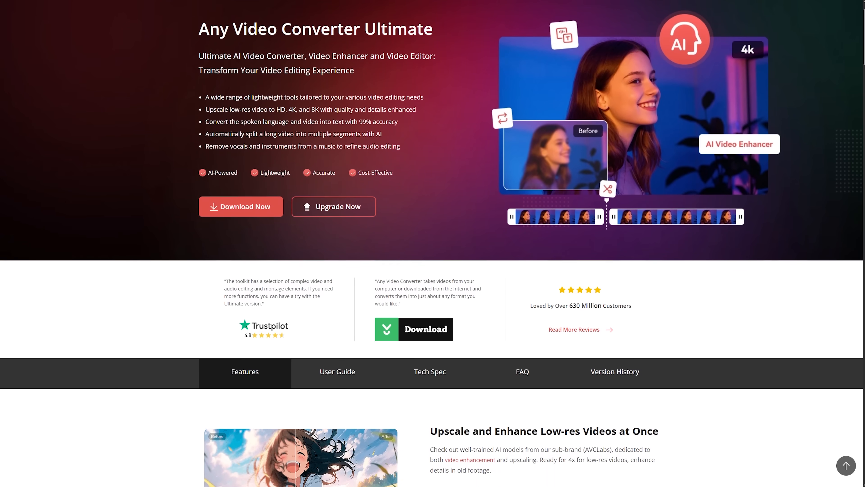
scroll(down, 3)
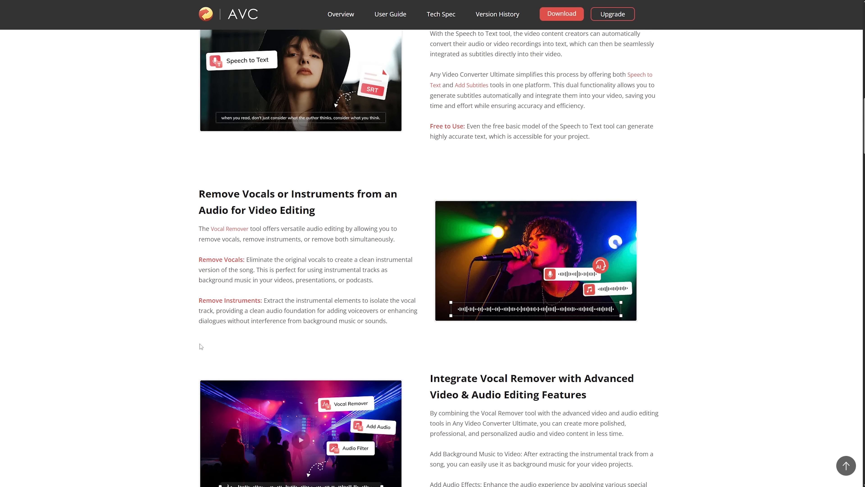
scroll(down, 3)
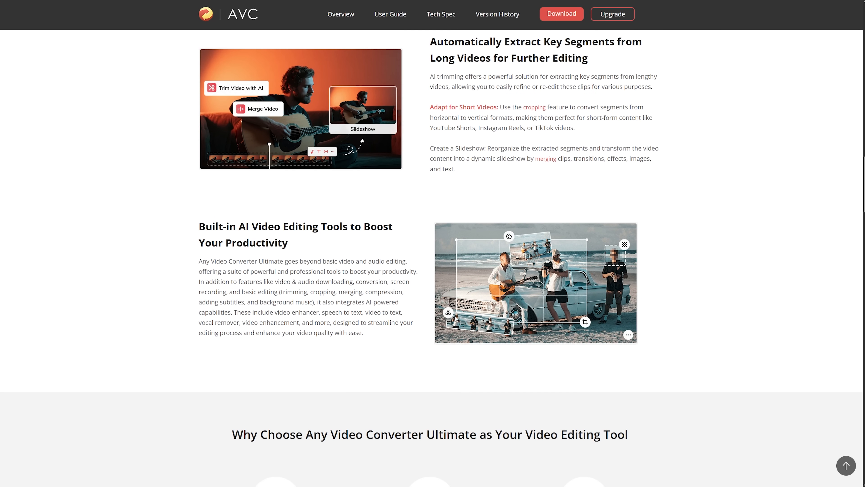
scroll(down, 3)
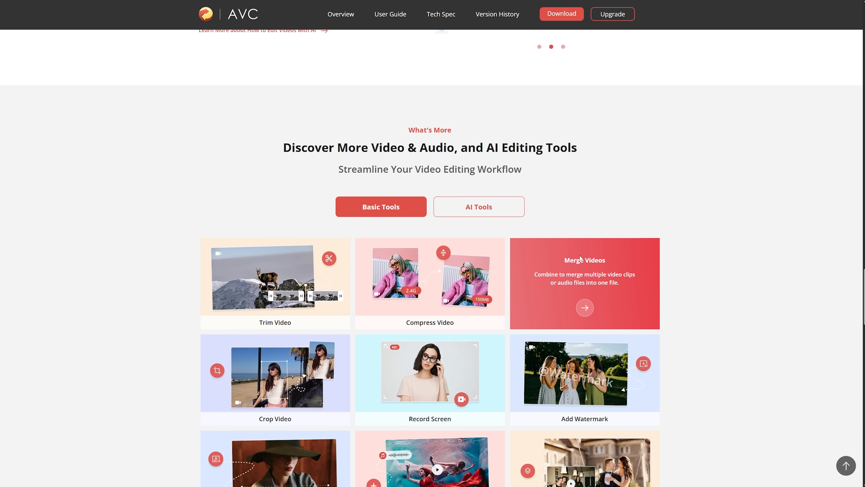
scroll(down, 3)
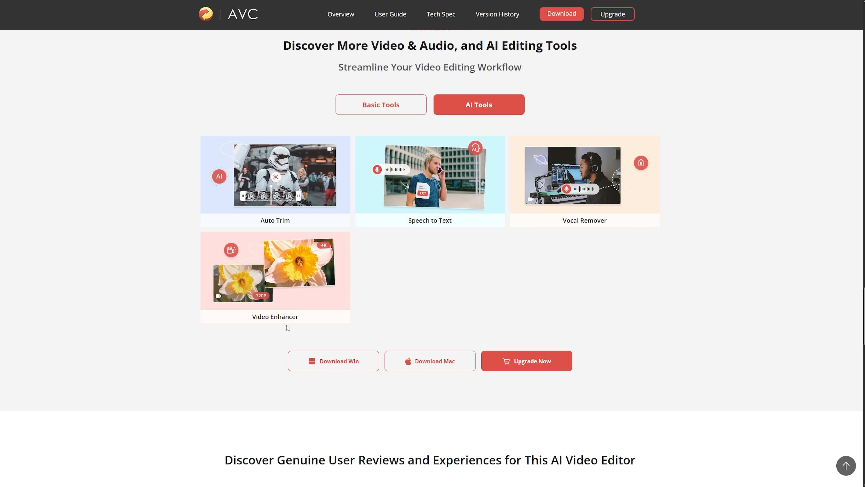
click(275, 270)
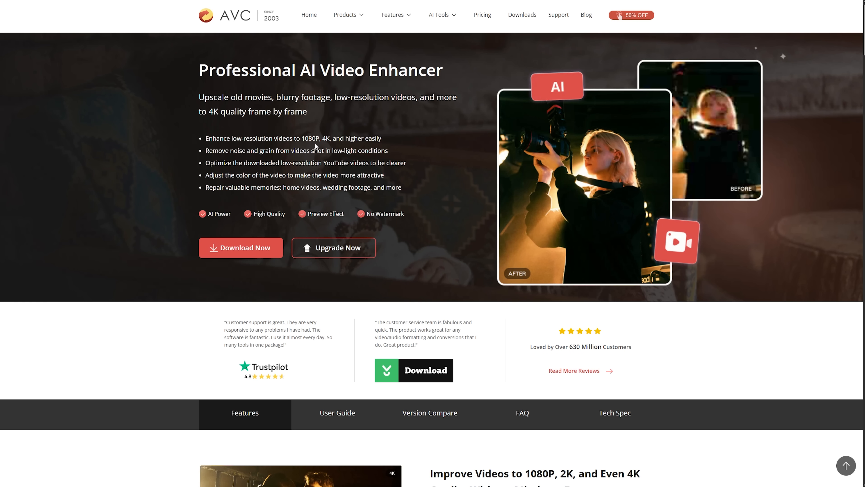
mouse_move(389, 145)
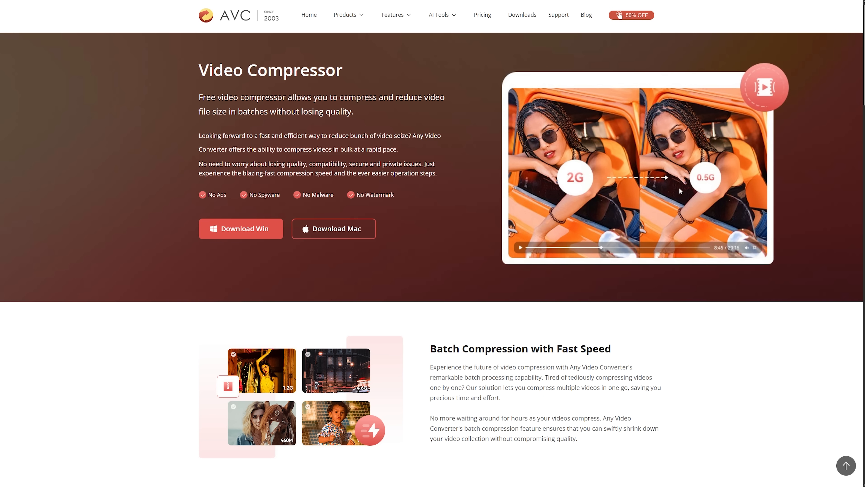
mouse_move(577, 184)
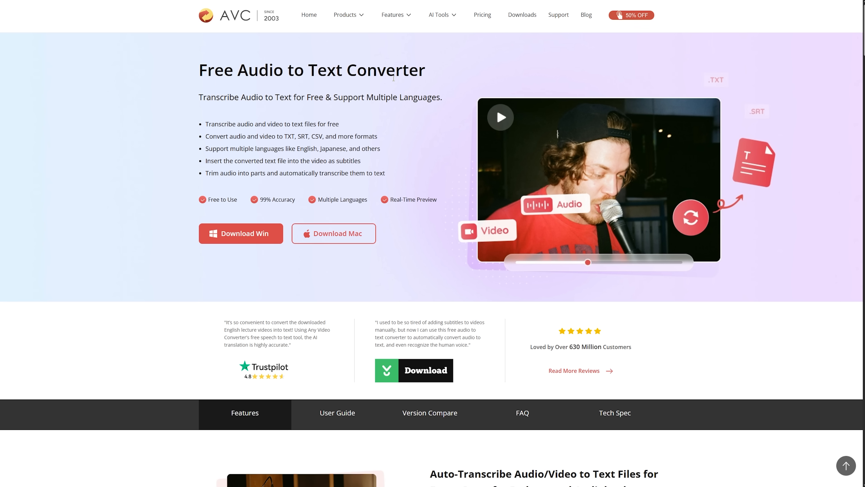
mouse_move(250, 247)
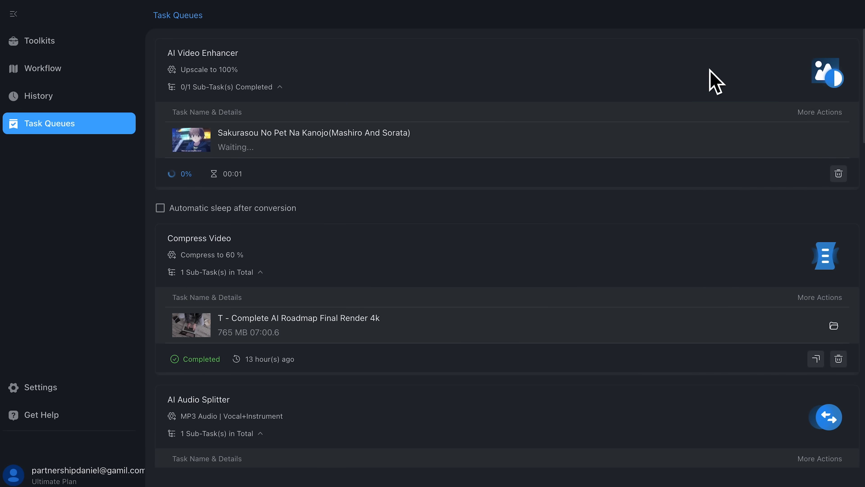
From Toolkits, load shorts_1 into Format Convert with MP4 output settings shown.
click(45, 40)
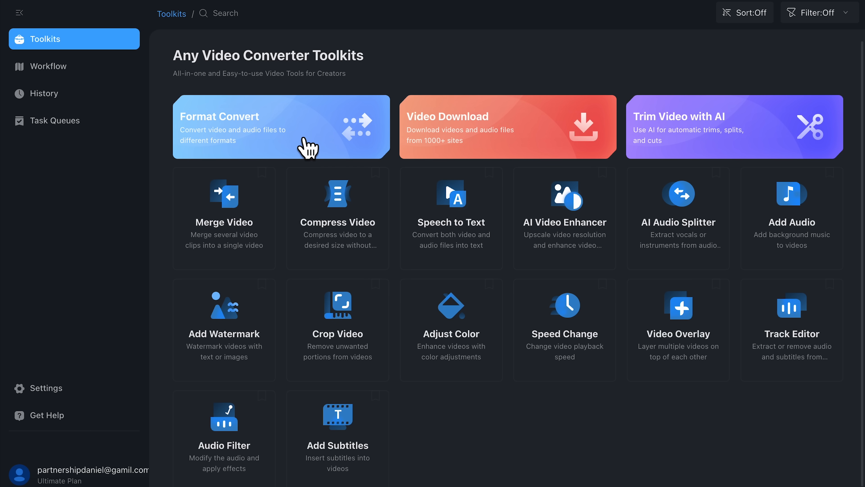
mouse_move(314, 145)
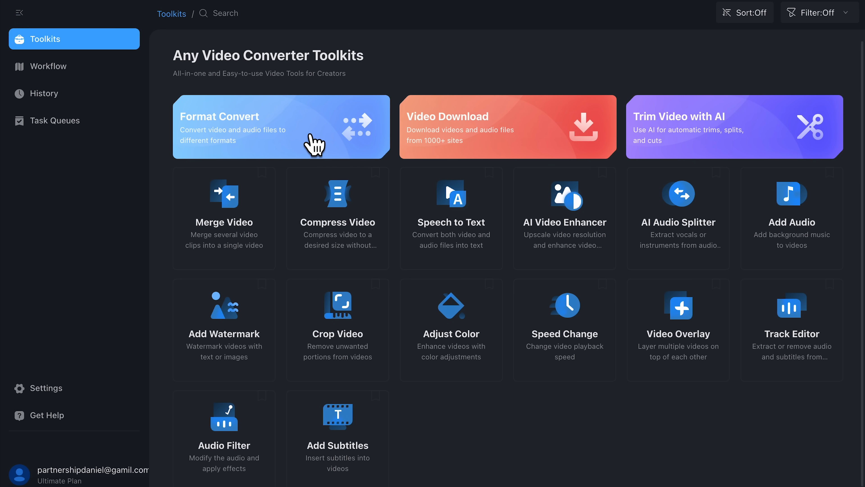
click(280, 126)
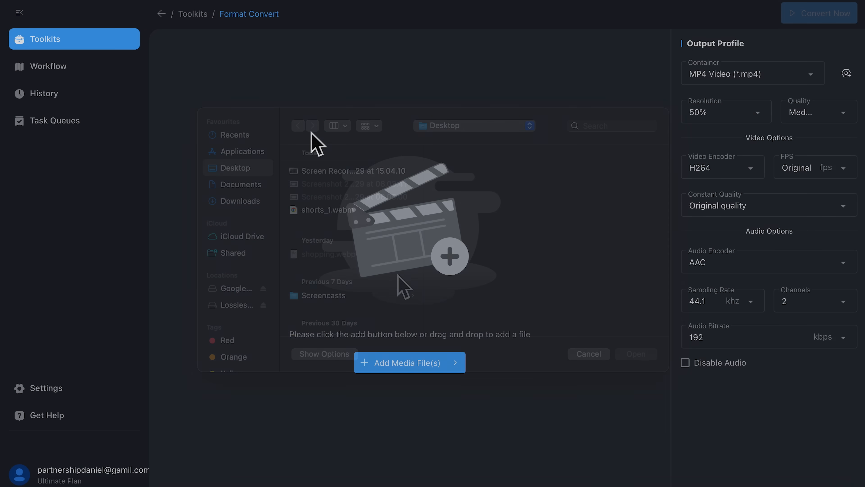
click(635, 353)
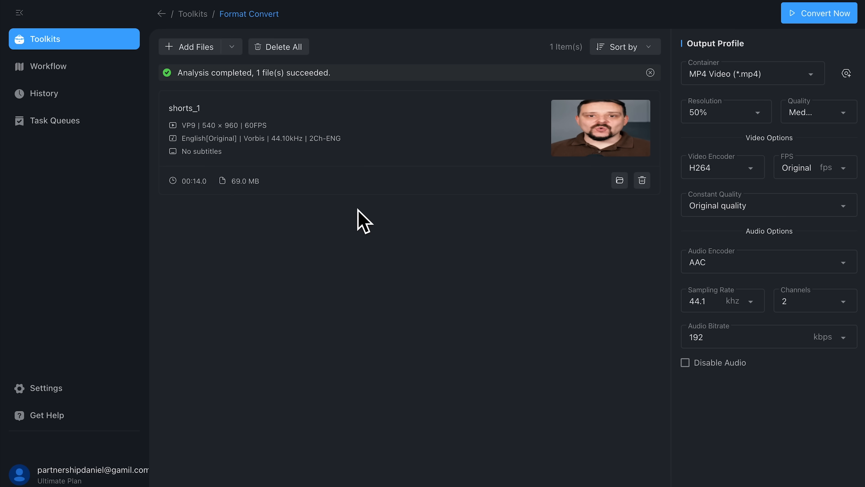
mouse_move(401, 247)
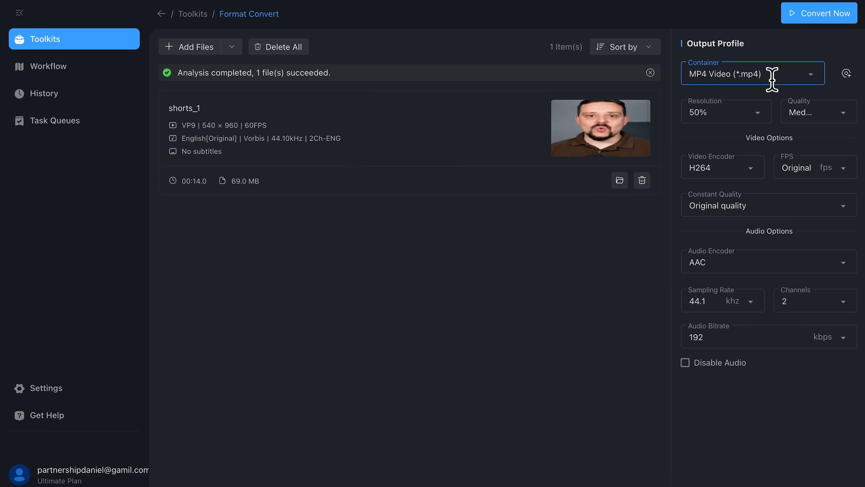
Inspect the output container and resolution choices for shorts_1, then return to Toolkits.
click(752, 73)
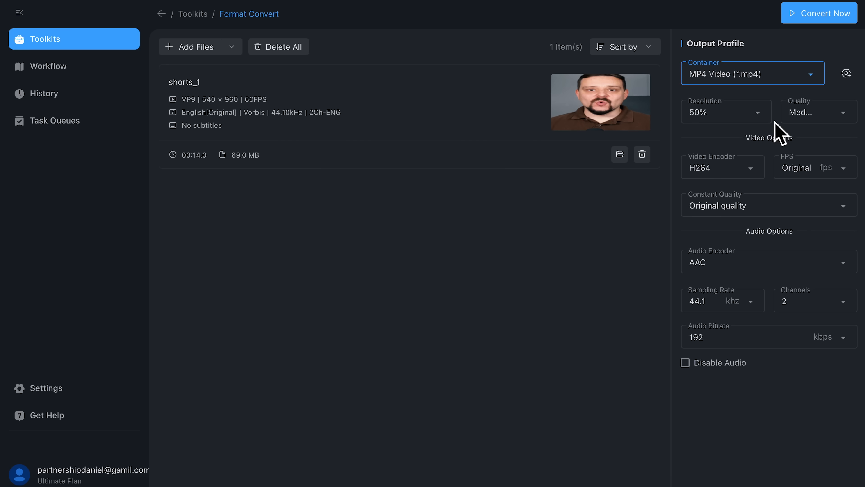
mouse_move(774, 160)
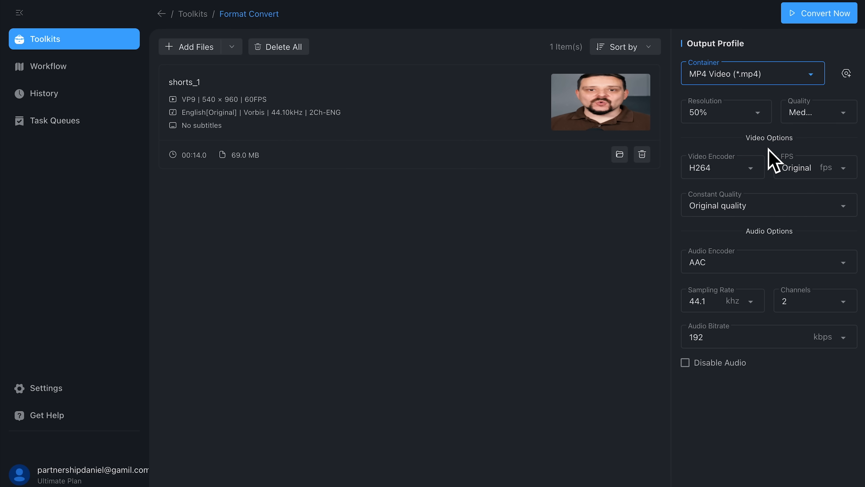
click(726, 111)
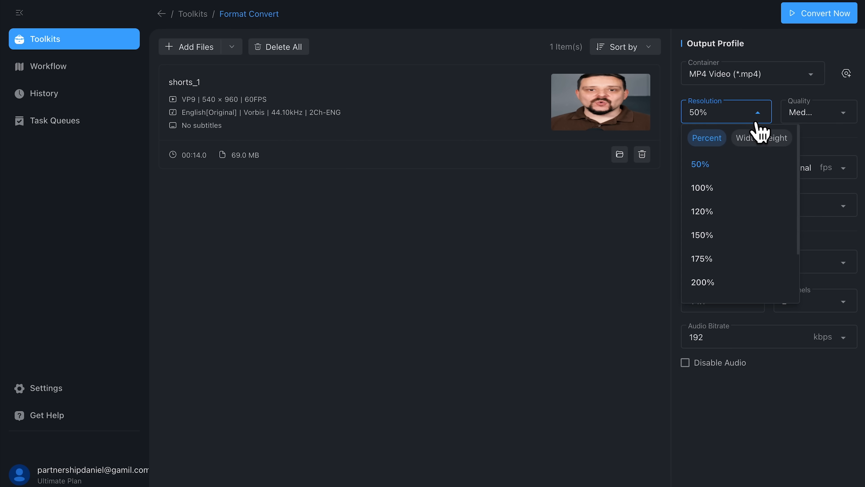
click(818, 13)
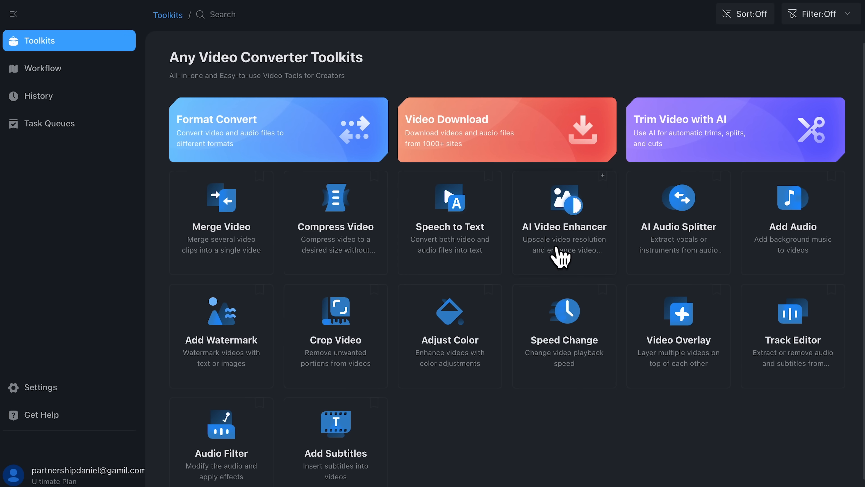
Add Before 512x288.mp4 to the AI Video Enhancer and launch enhancement with Enhance Now.
click(563, 222)
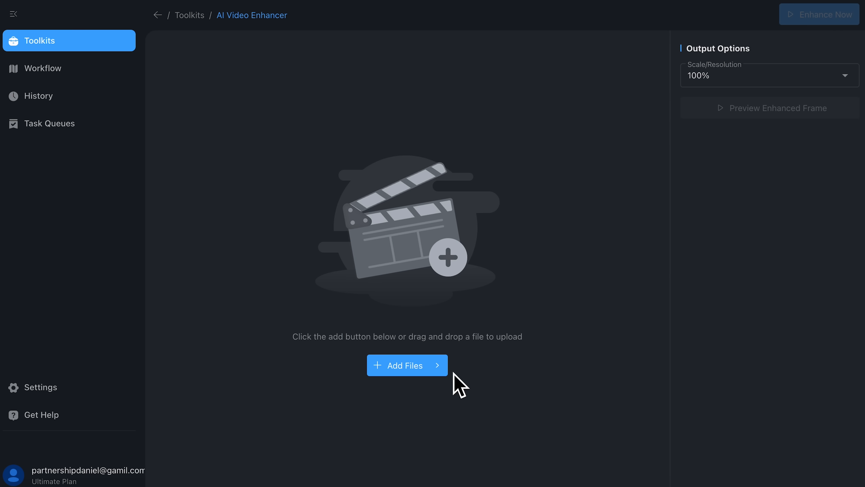
click(407, 366)
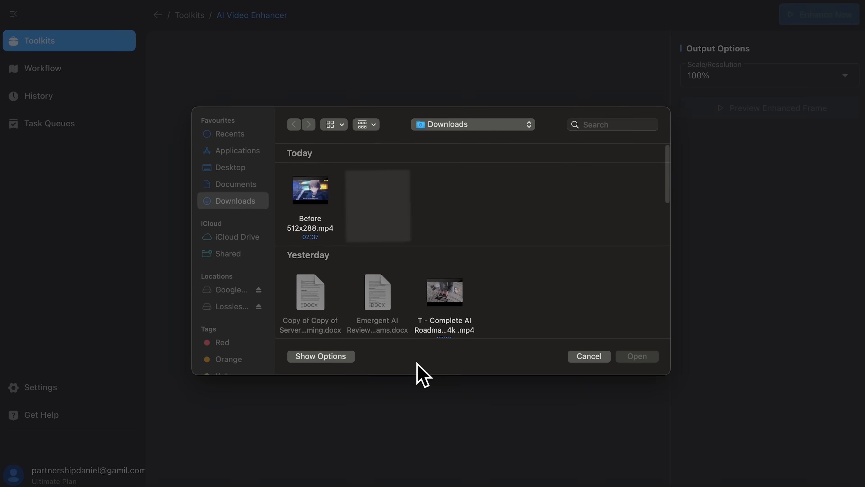
click(636, 356)
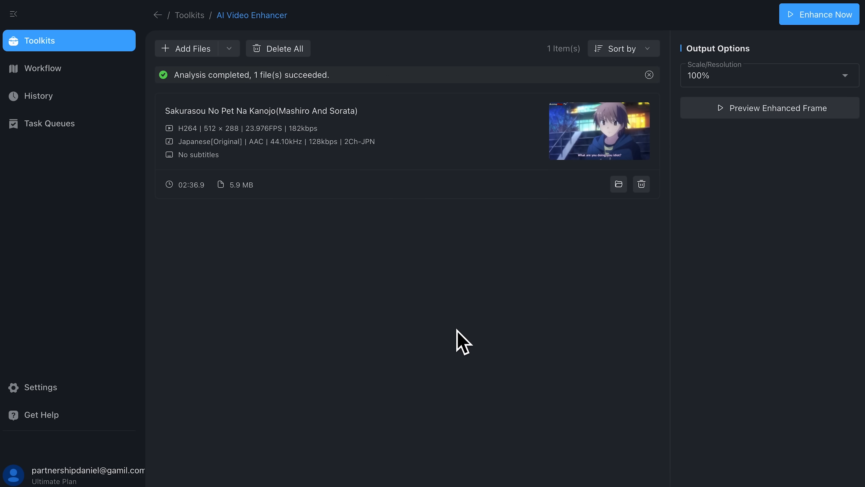
mouse_move(833, 41)
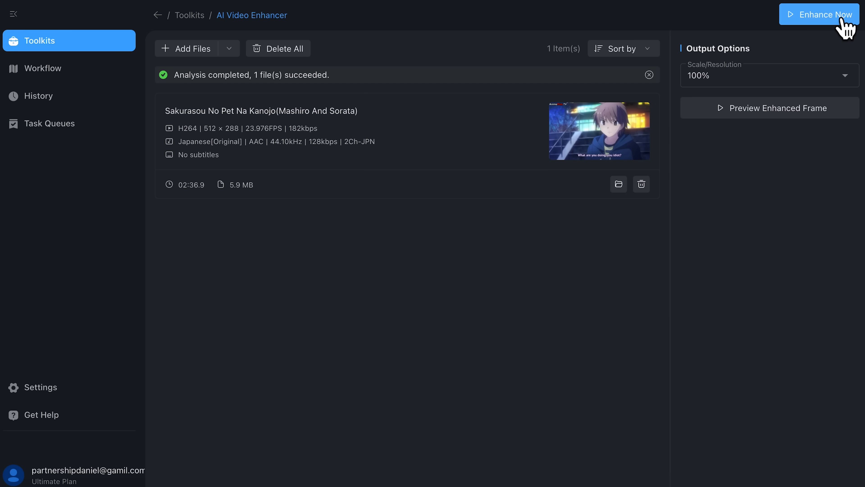
click(819, 14)
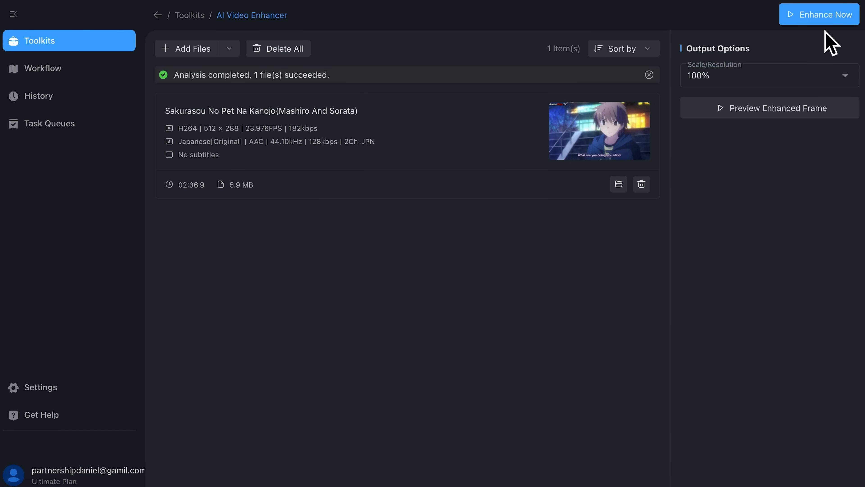
click(819, 15)
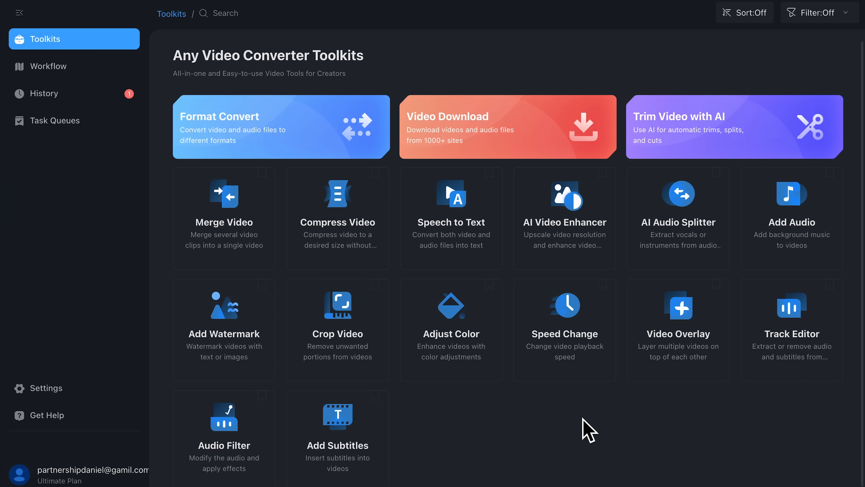
mouse_move(588, 430)
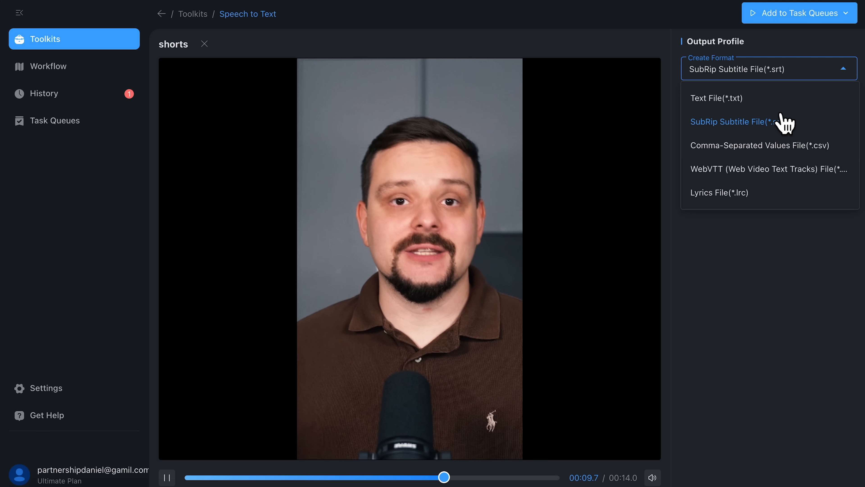
Generate the shorts clip transcript and view the resulting shorts-auto.txt file.
click(716, 98)
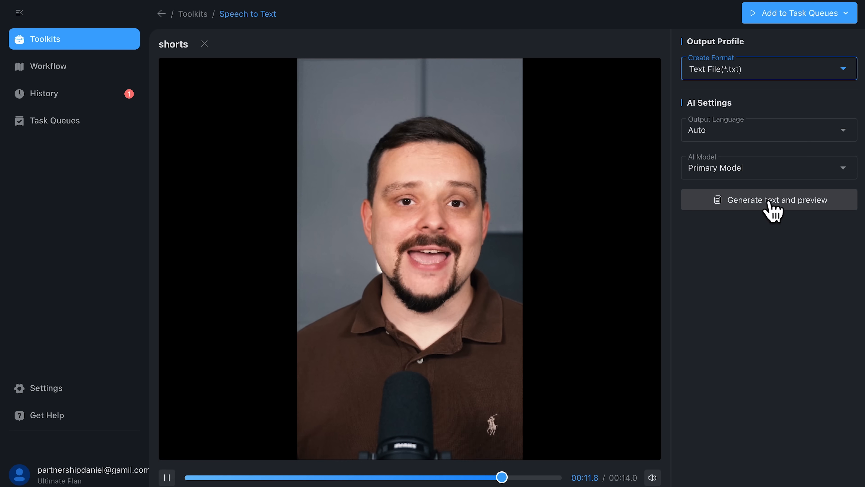
click(768, 199)
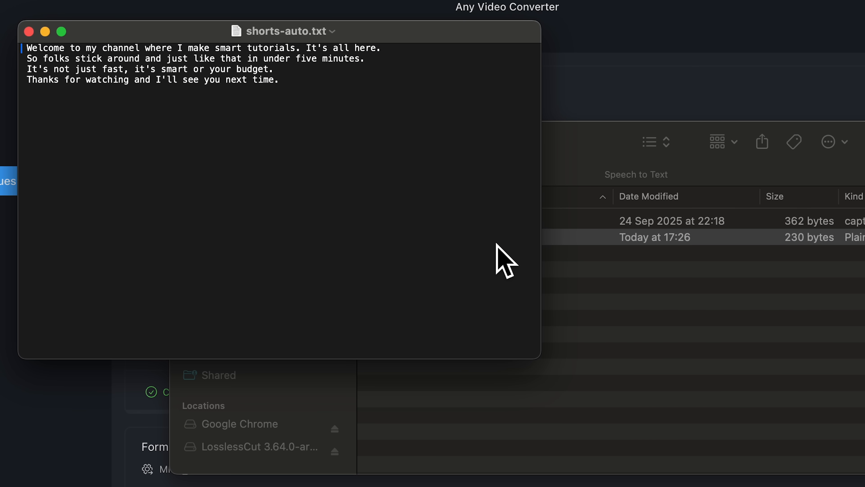
mouse_move(387, 202)
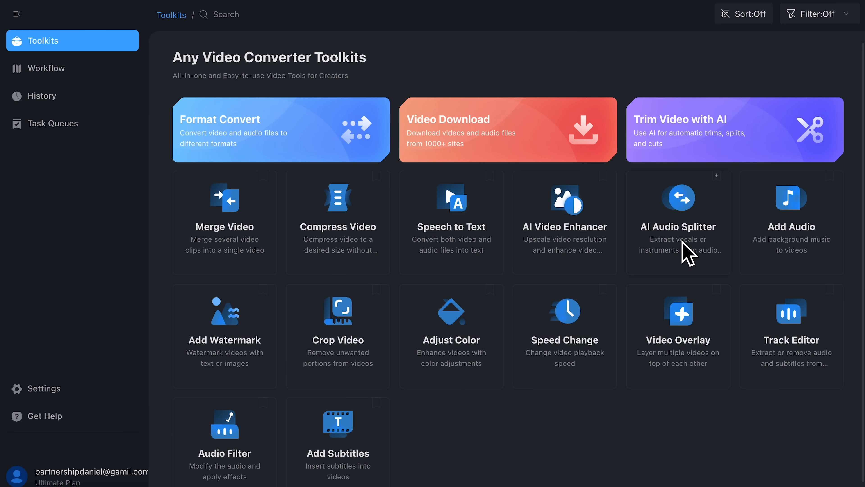
Load a song into AI Audio Splitter and preview its isolated instrument track.
click(677, 224)
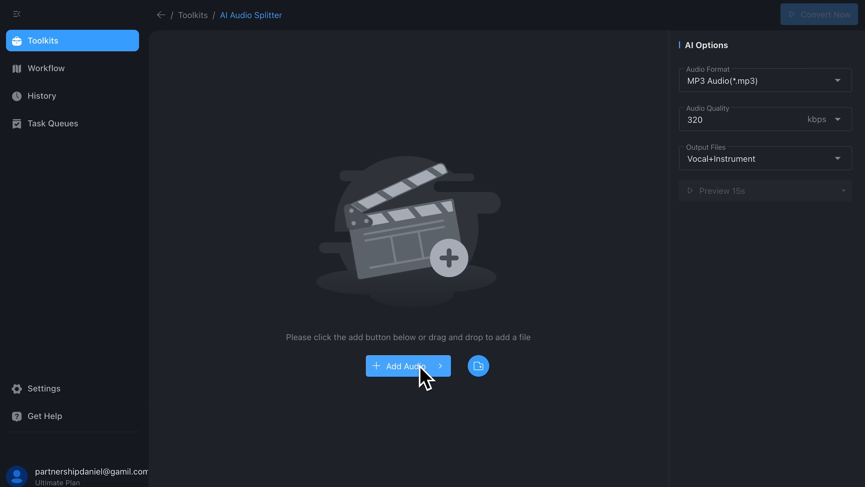
click(408, 366)
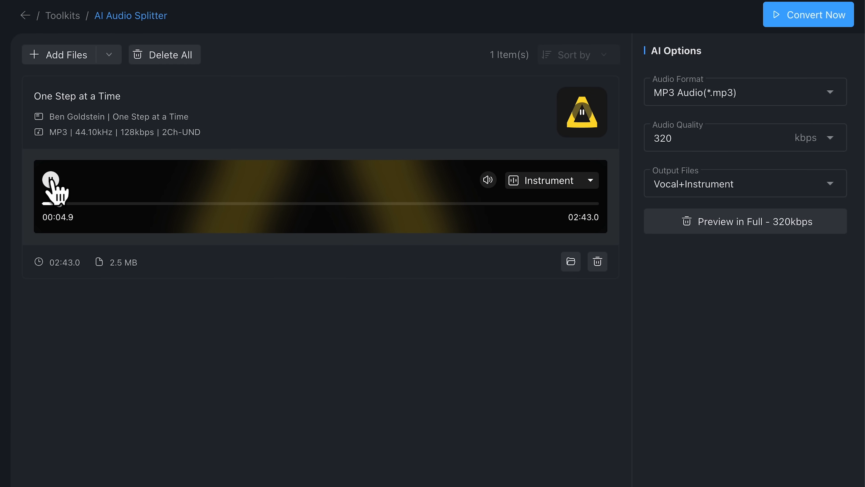
click(50, 179)
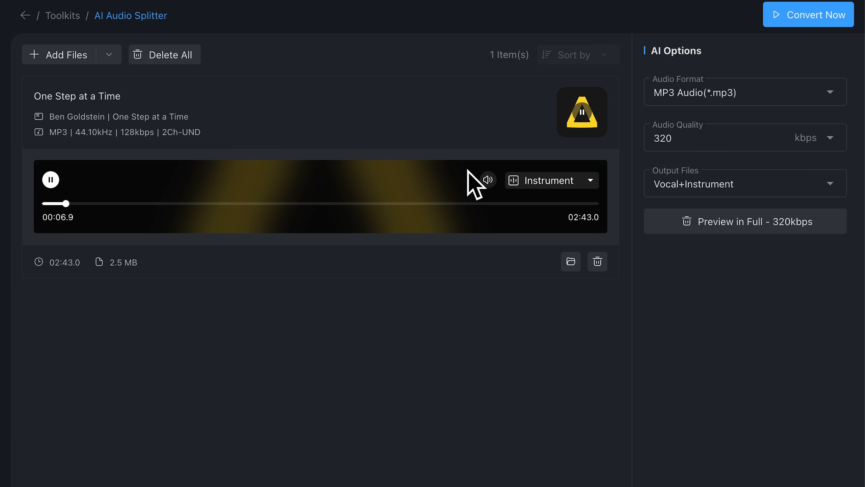
click(551, 180)
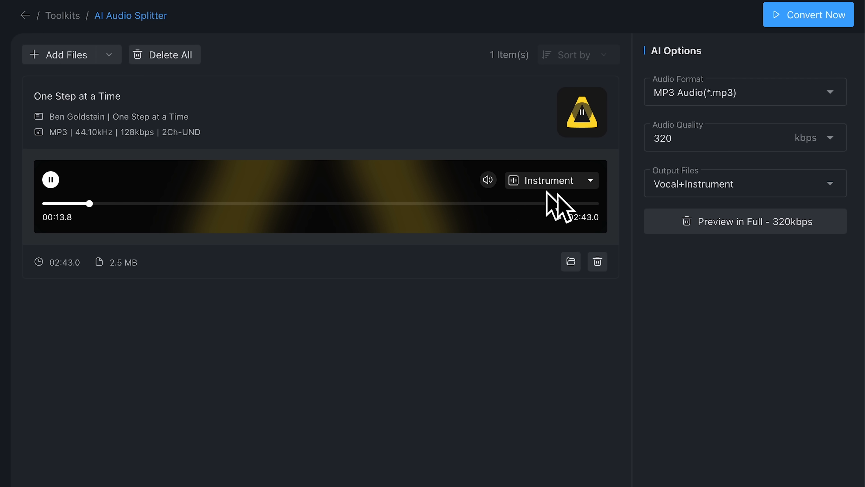
click(552, 180)
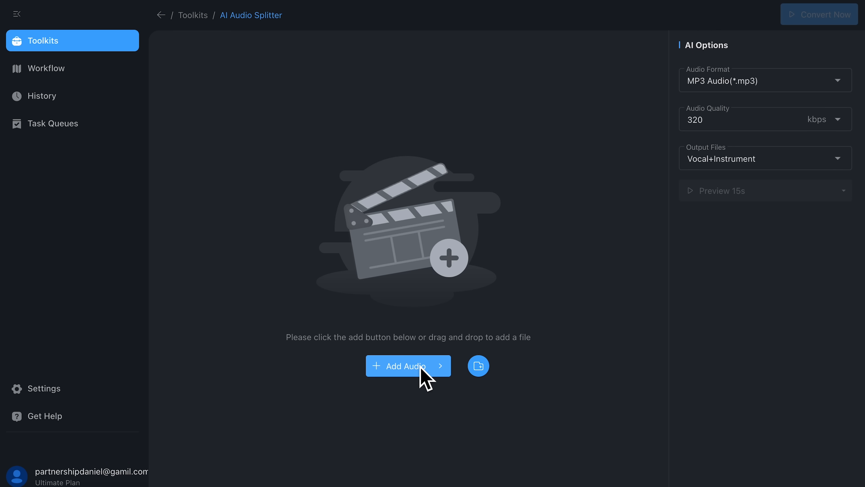
Add One Step at a Time and start splitting it into vocal and instrument MP3s.
click(408, 365)
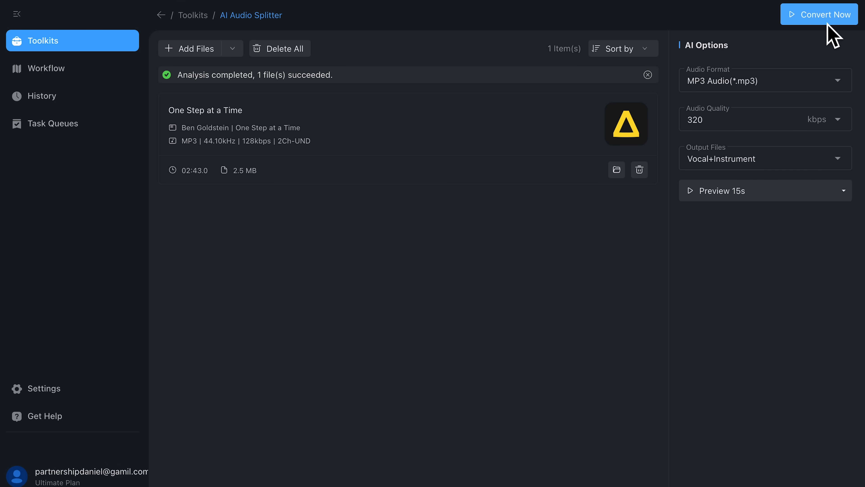
click(819, 14)
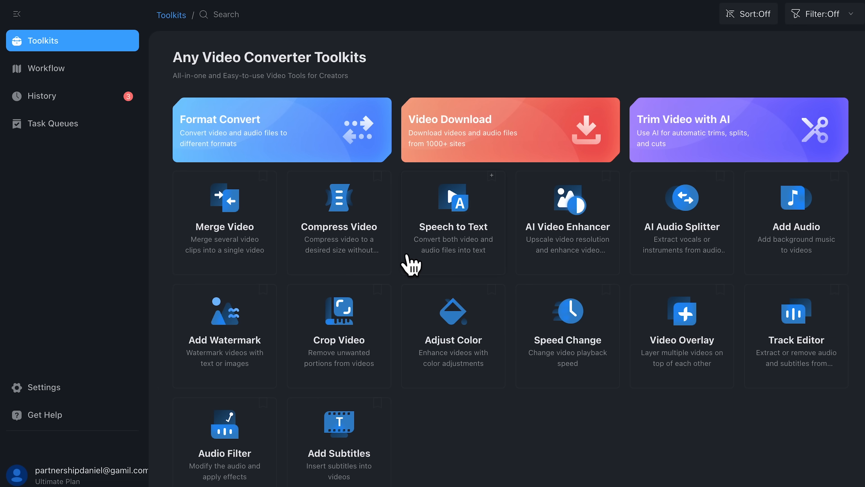
Add the 4K Complete AI Roadmap Final Render .mp4 from Downloads into Compress Video.
click(339, 224)
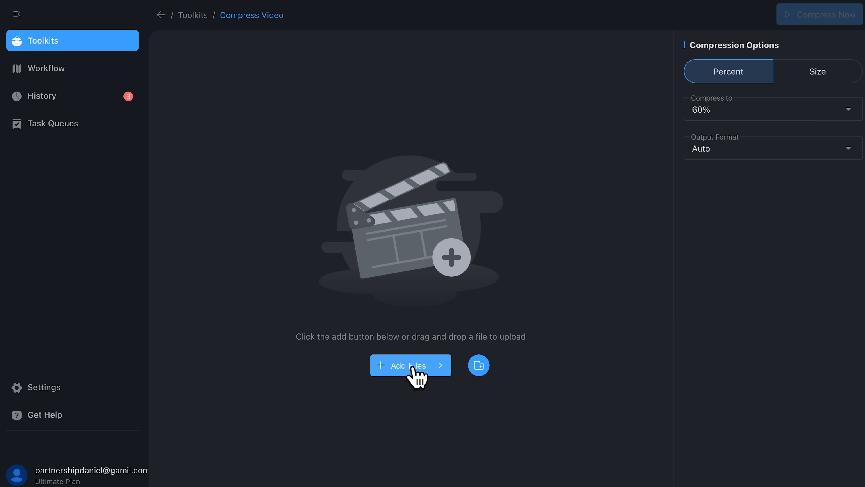
click(410, 365)
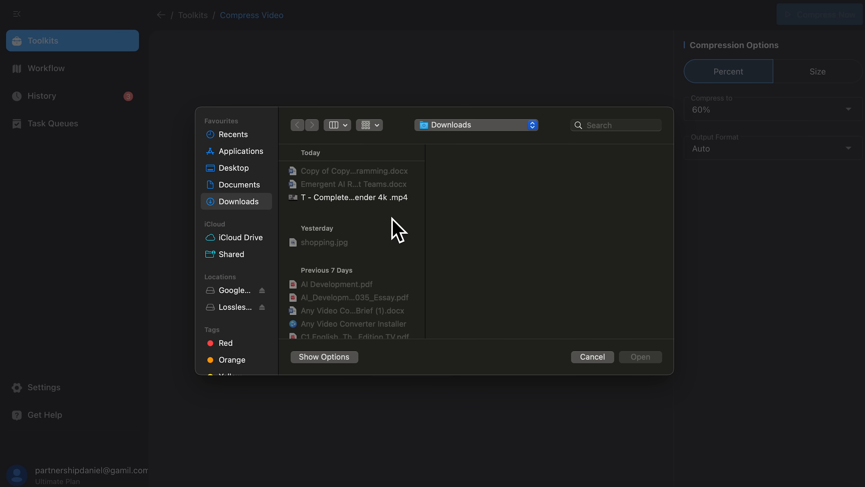
click(351, 197)
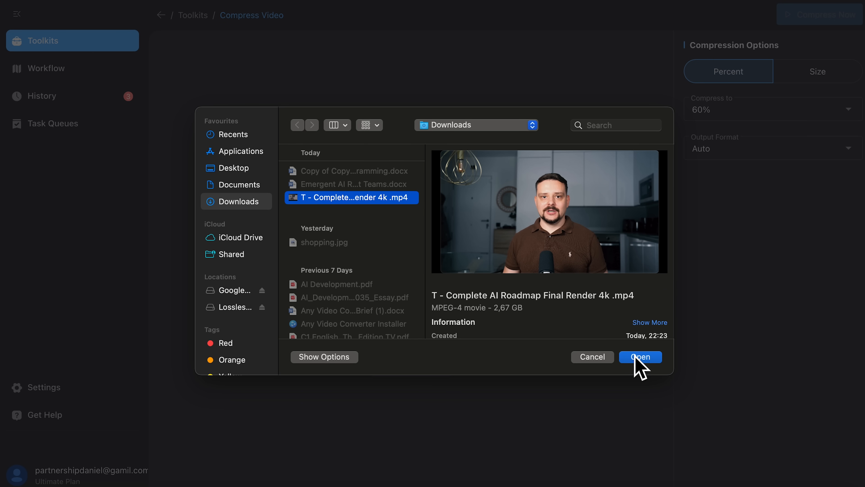
click(639, 356)
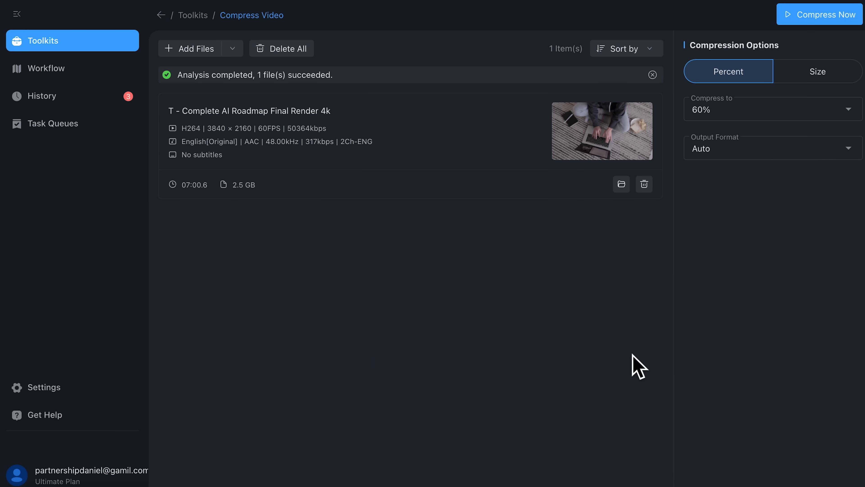
mouse_move(401, 271)
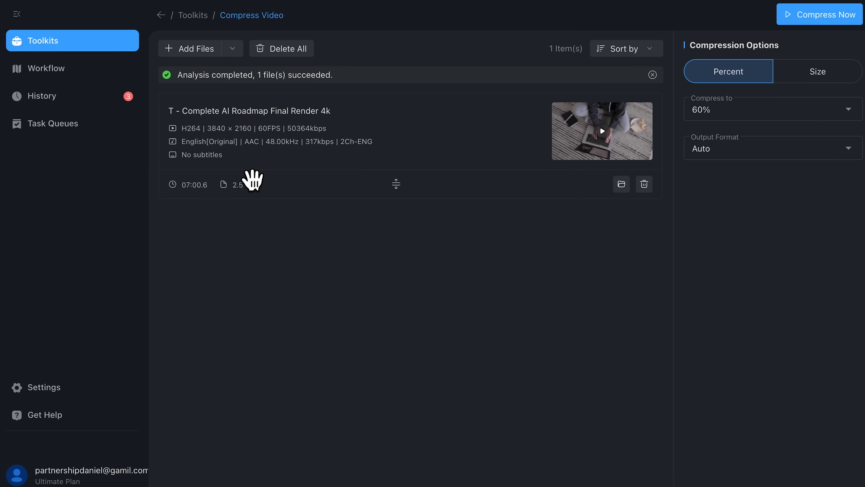
mouse_move(269, 218)
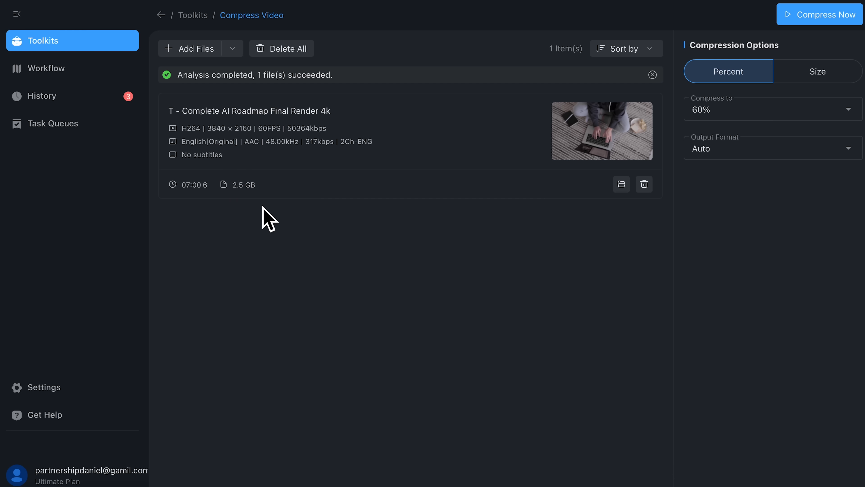
Run Compress Now, yielding a completed 765 MB 60% task in Task Queues.
click(52, 123)
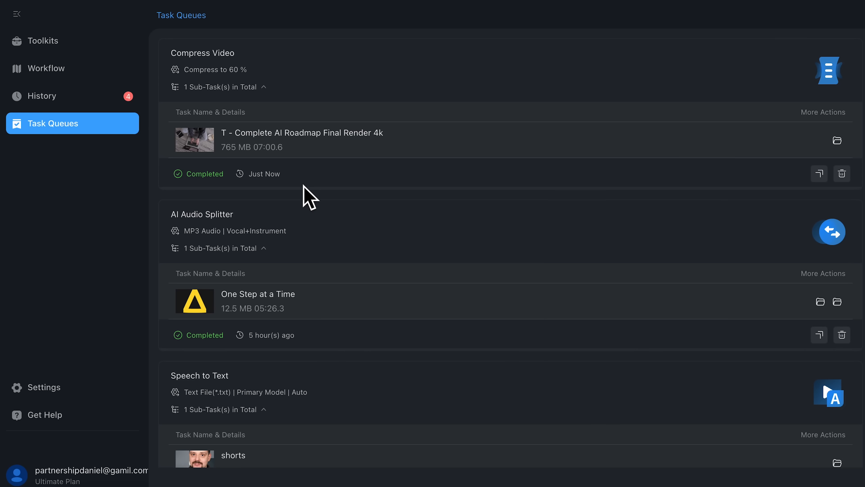
mouse_move(232, 157)
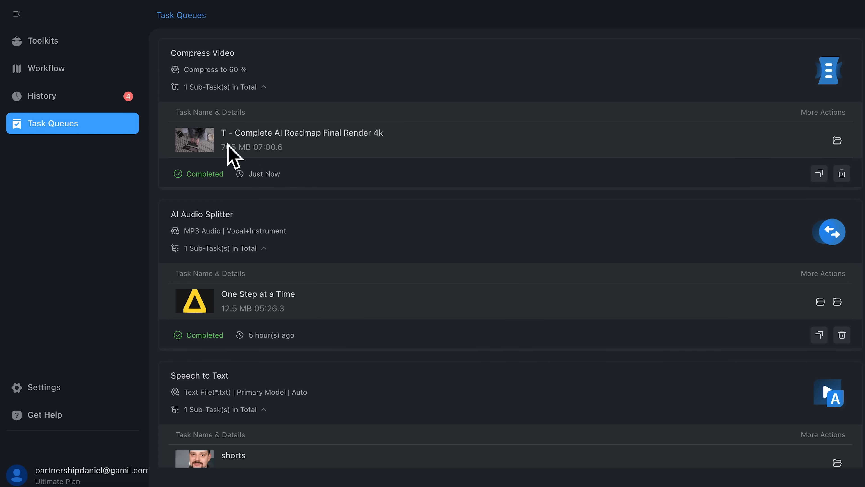
mouse_move(256, 162)
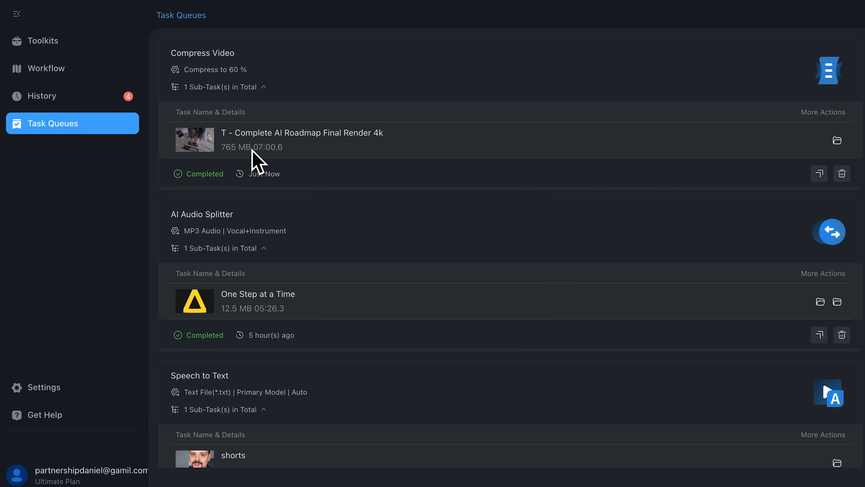
mouse_move(251, 170)
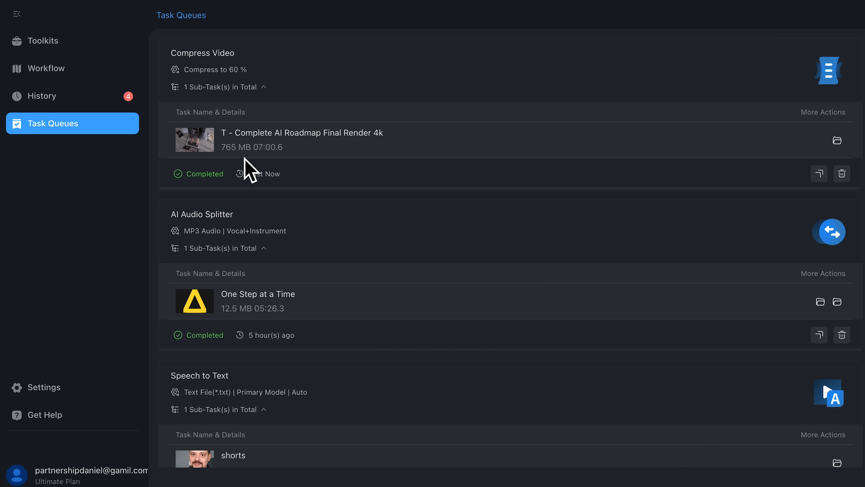
Return to Toolkits and reopen an empty Compress Video tool at its Add Files prompt.
click(45, 41)
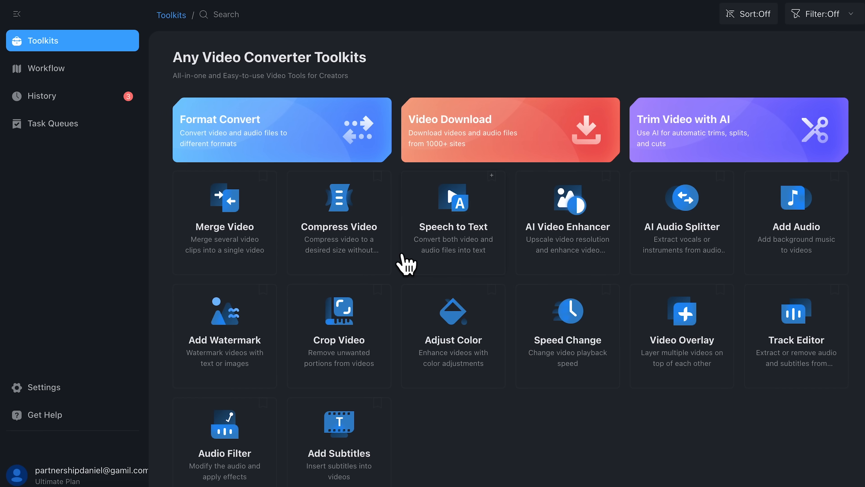
click(338, 223)
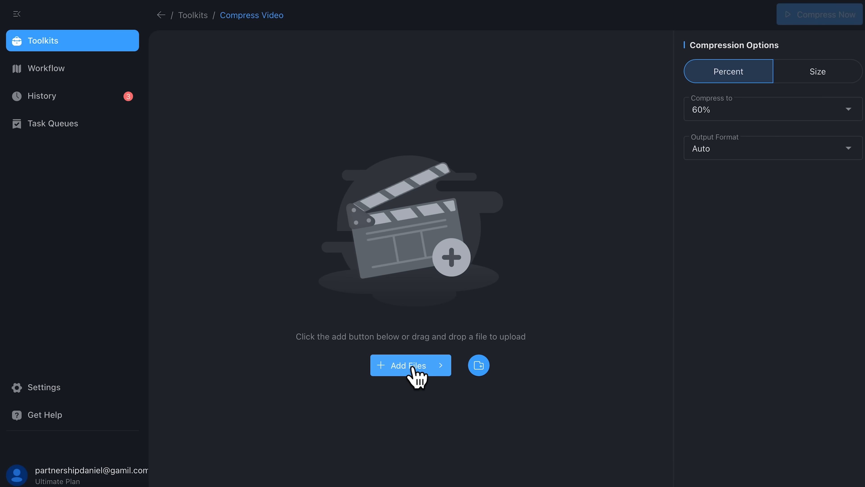
click(410, 365)
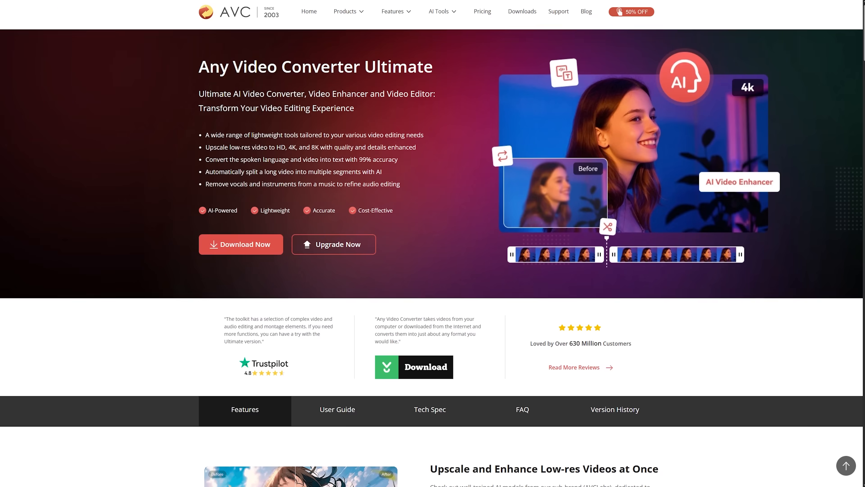
Scroll the Ultimate page to 'Discover More Video & Audio, and AI Editing Tools'.
scroll(down, 3)
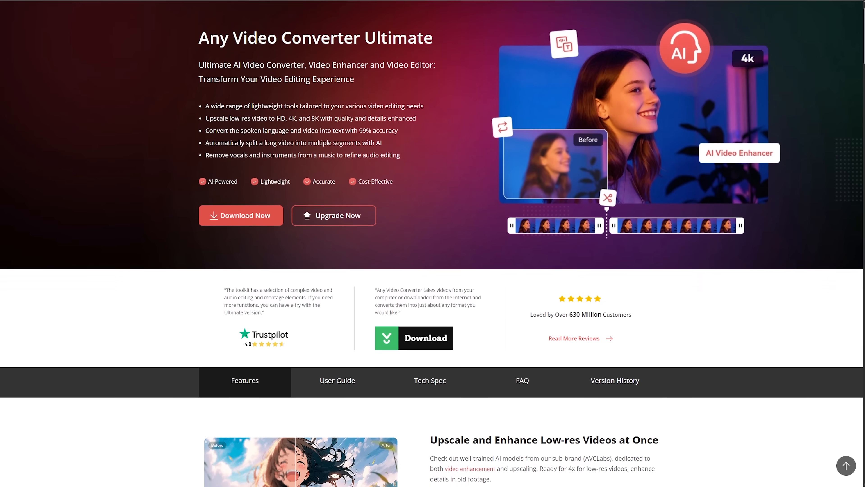
scroll(down, 3)
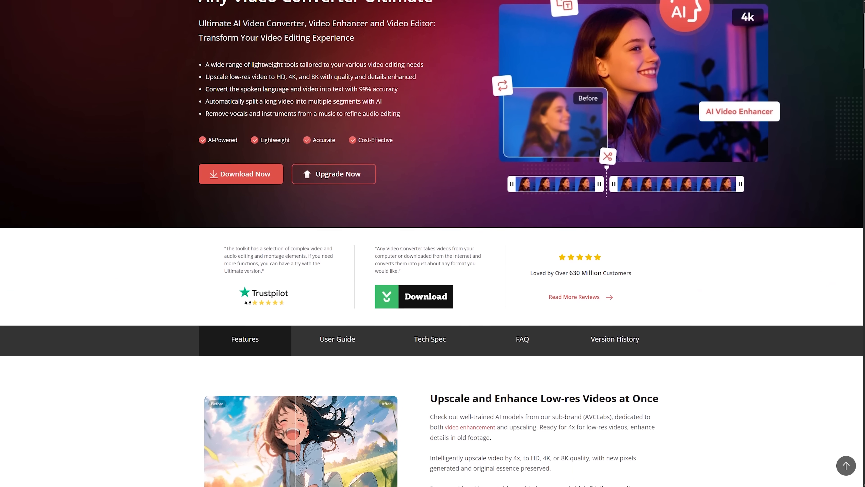
scroll(down, 3)
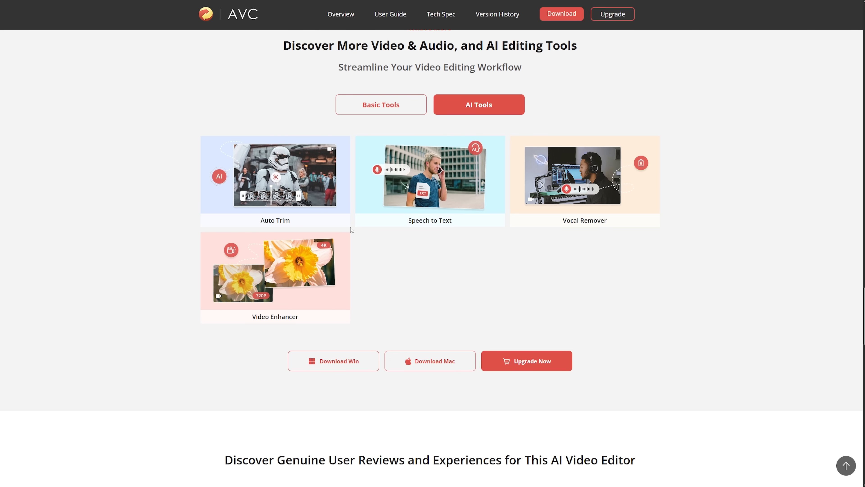